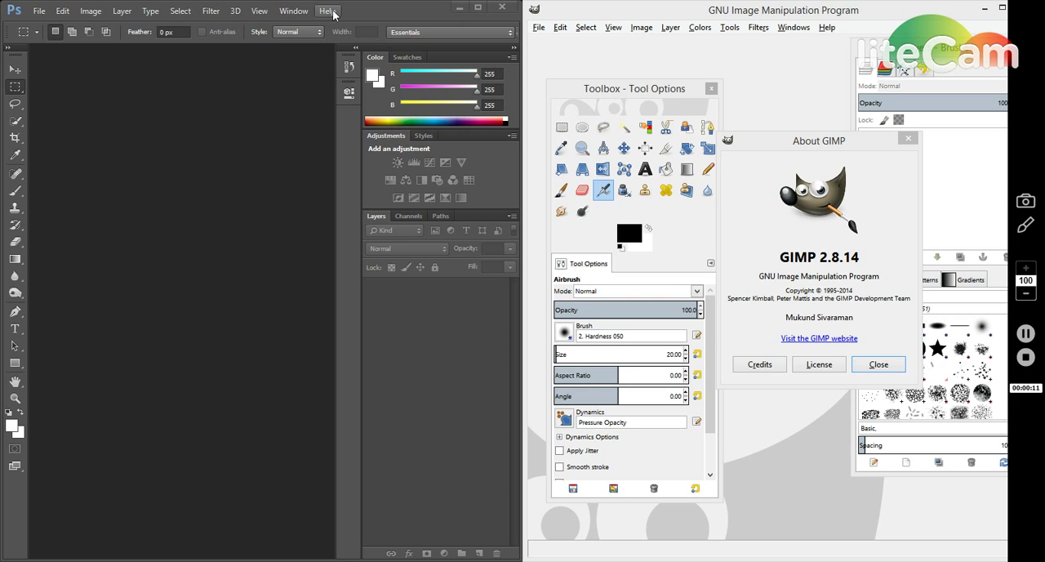
# - Bring up Photoshop's Help menu with product and support entries
pyautogui.click(327, 10)
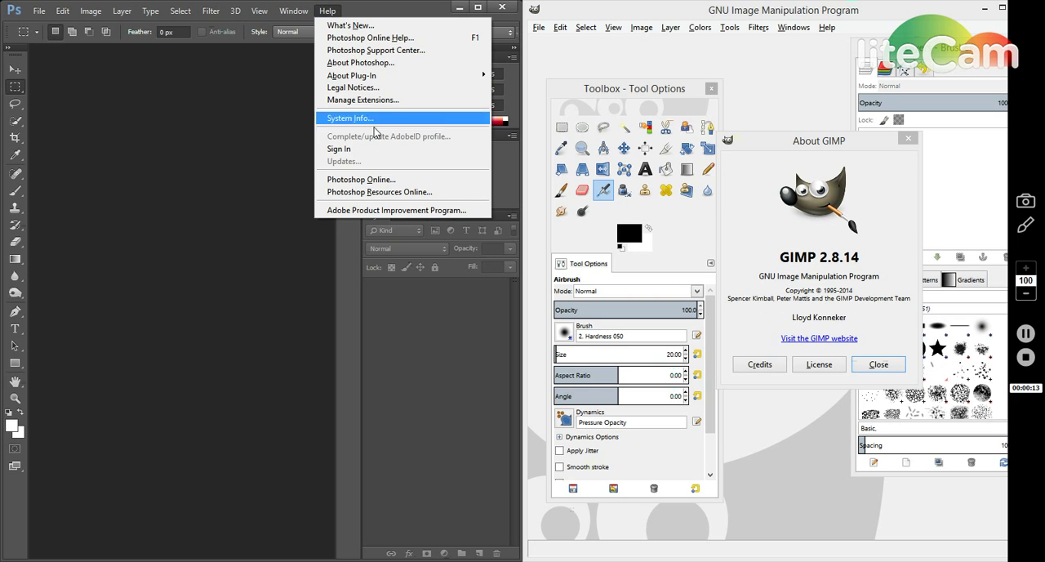
pyautogui.moveTo(371, 196)
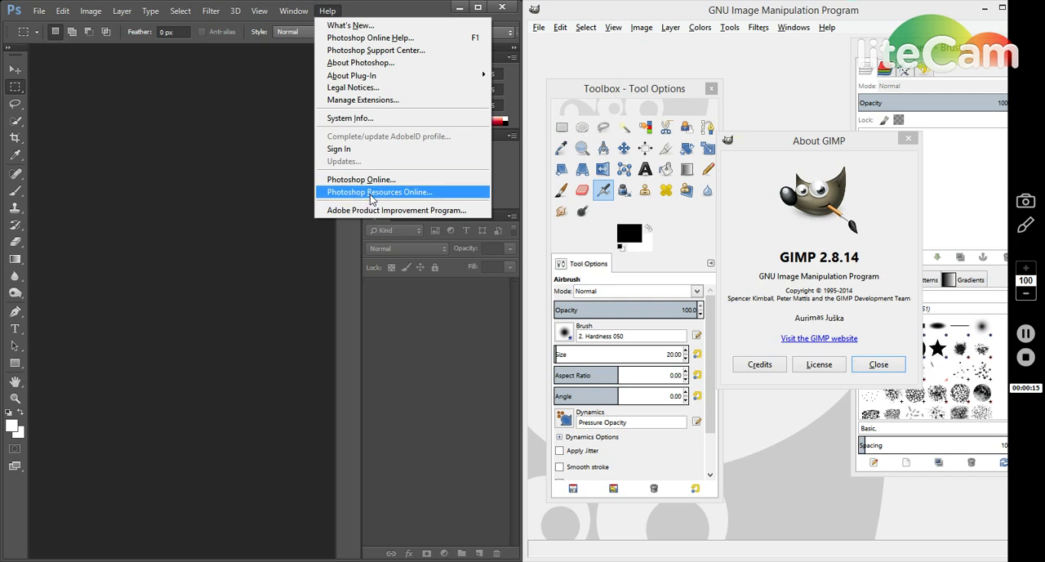
pyautogui.moveTo(383, 136)
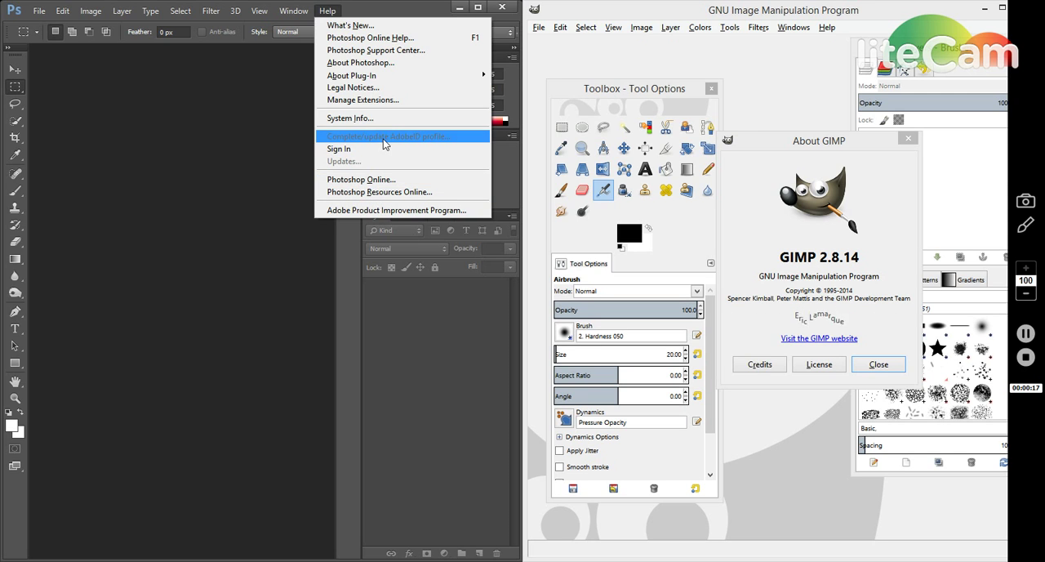
pyautogui.moveTo(340, 99)
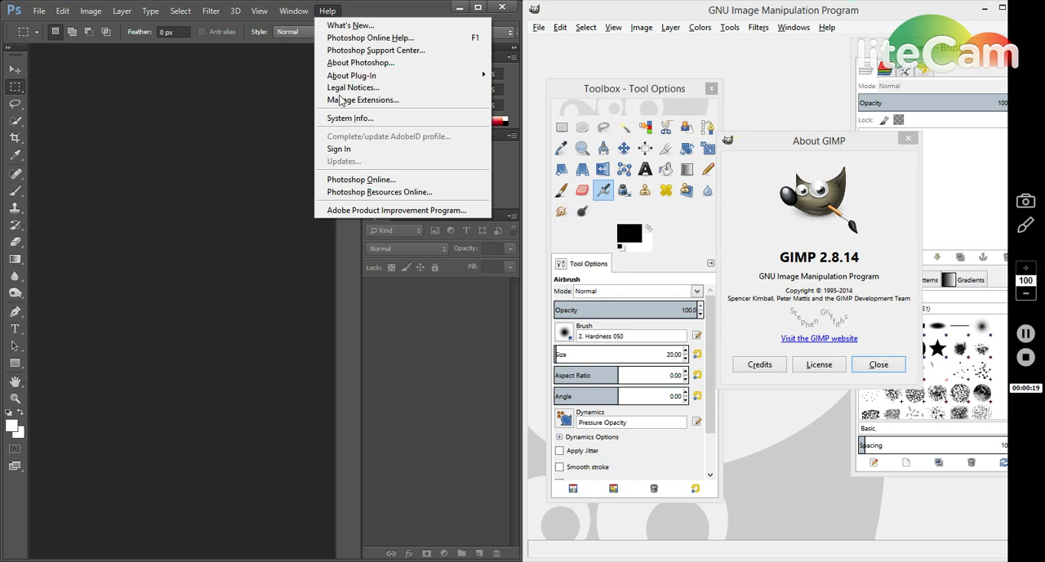
pyautogui.moveTo(350, 117)
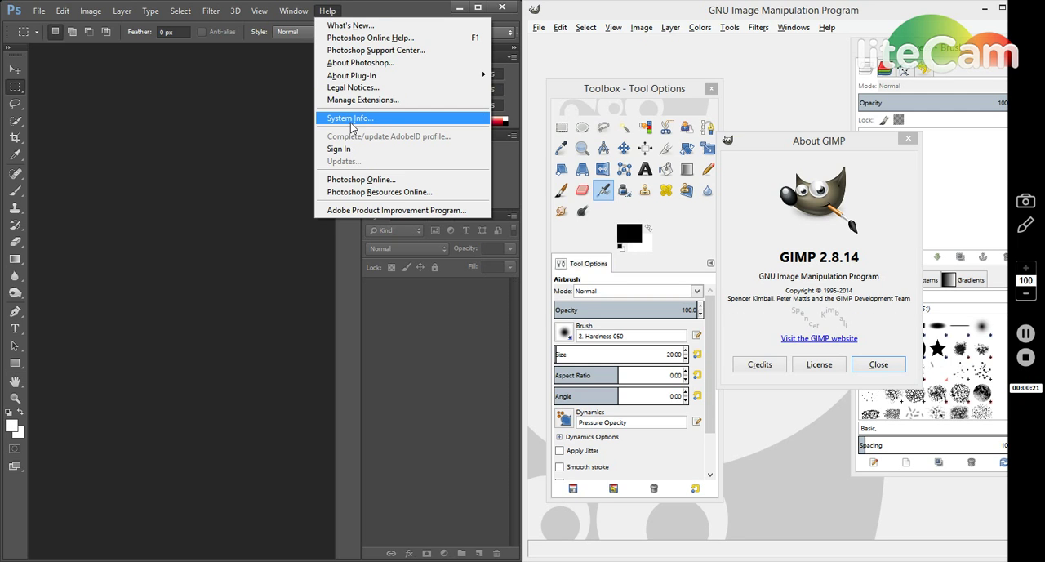
pyautogui.moveTo(369, 182)
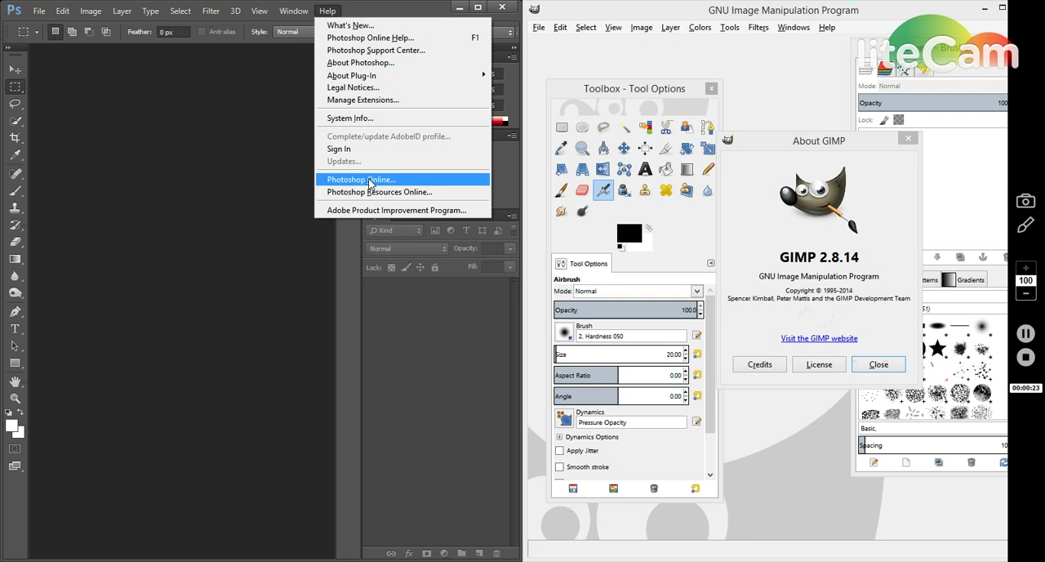
pyautogui.moveTo(389, 121)
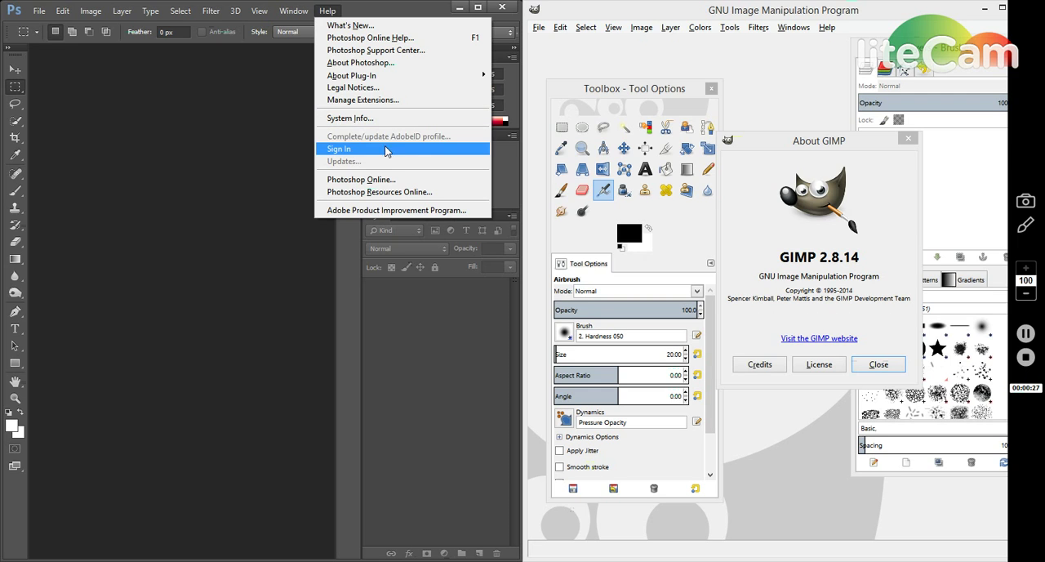
pyautogui.moveTo(375, 75)
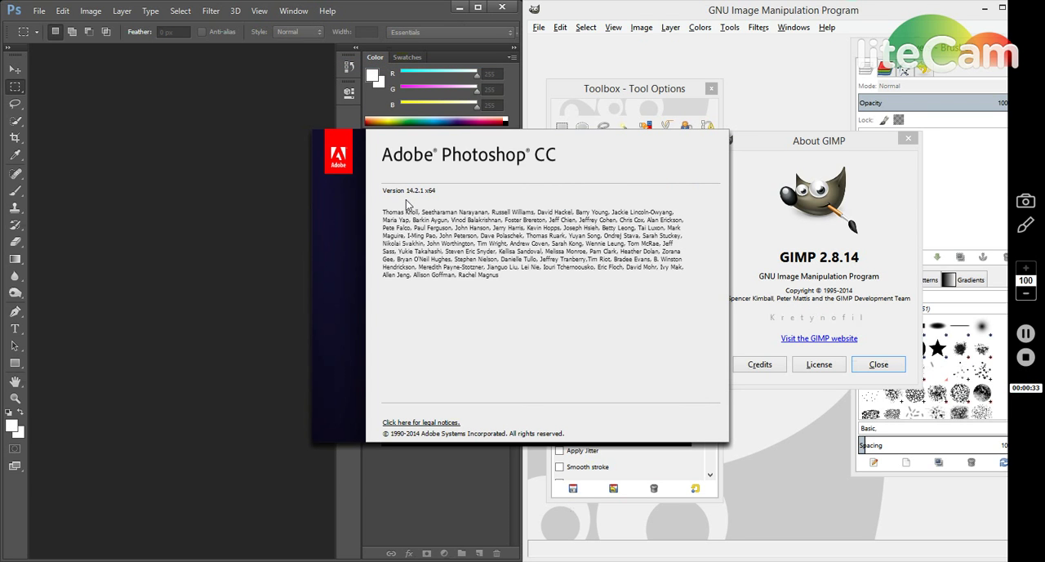
pyautogui.moveTo(462, 468)
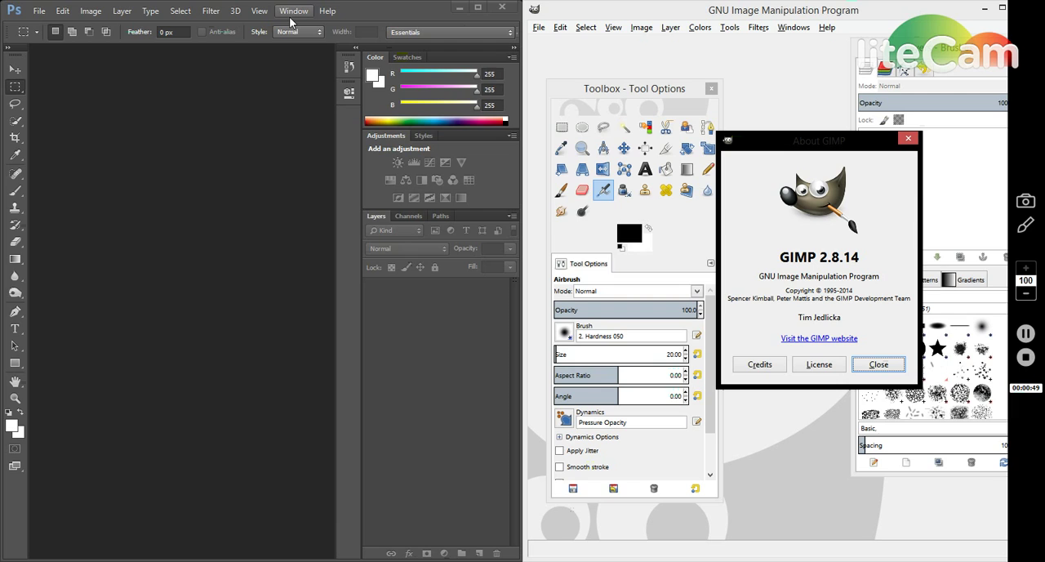
pyautogui.moveTo(728, 322)
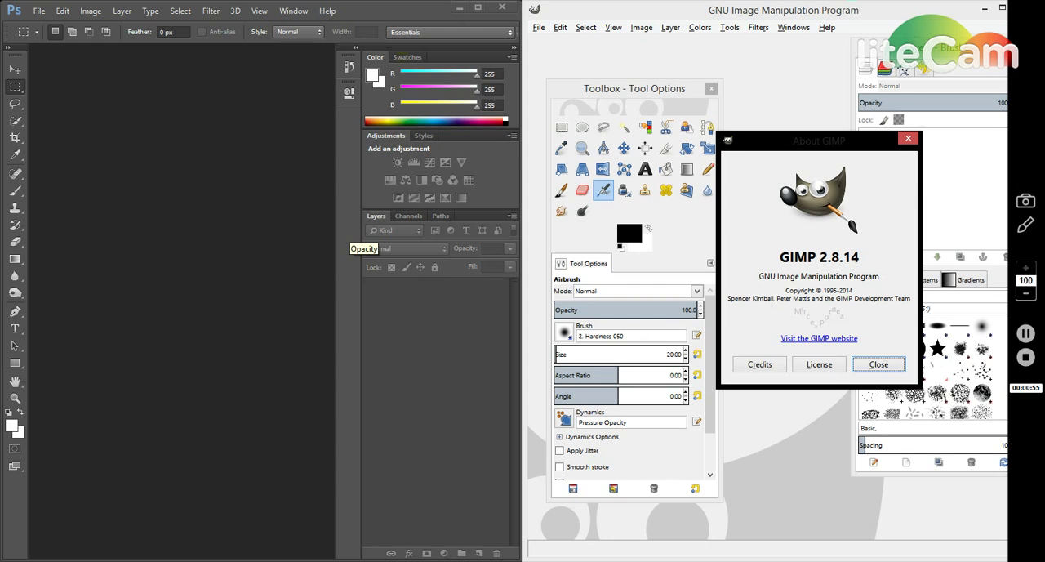
pyautogui.moveTo(285, 365)
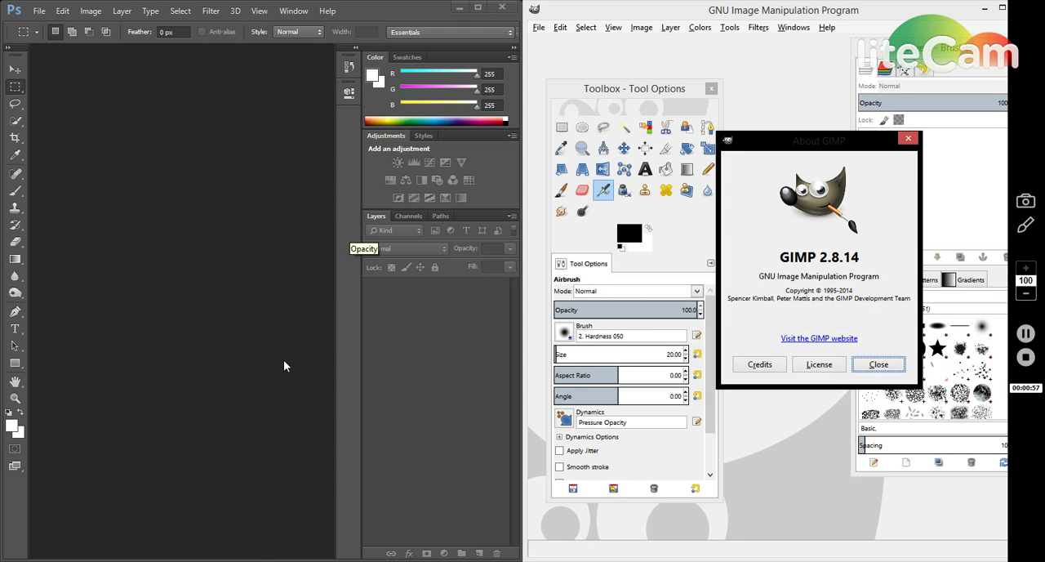
pyautogui.moveTo(40, 10)
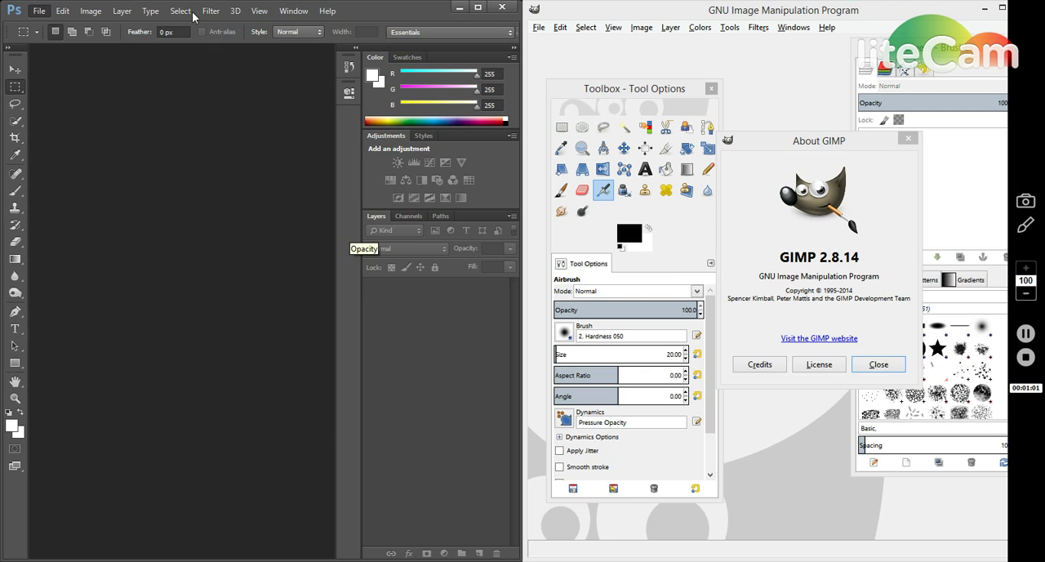
pyautogui.click(327, 9)
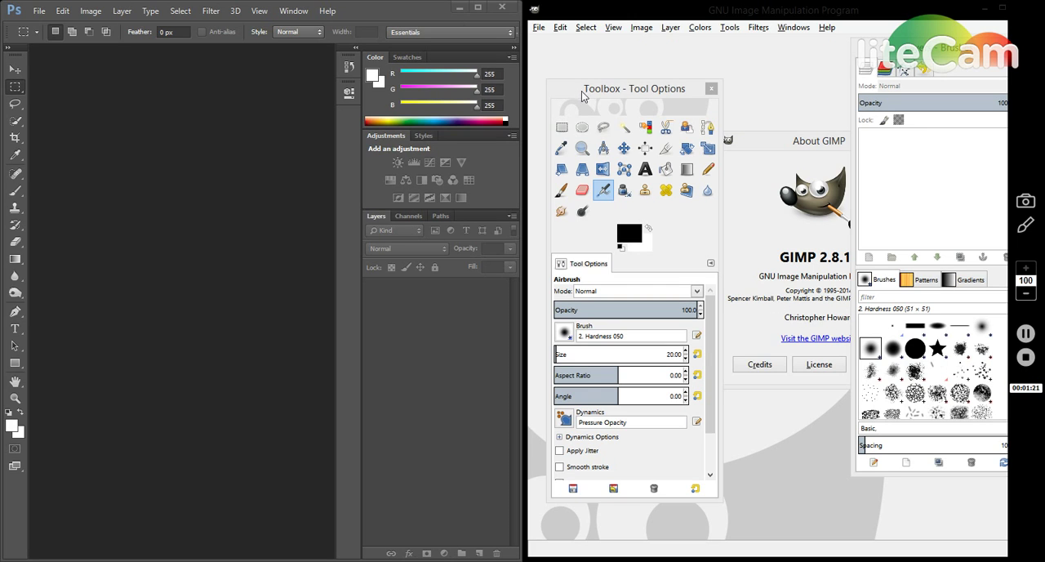
pyautogui.moveTo(637, 105)
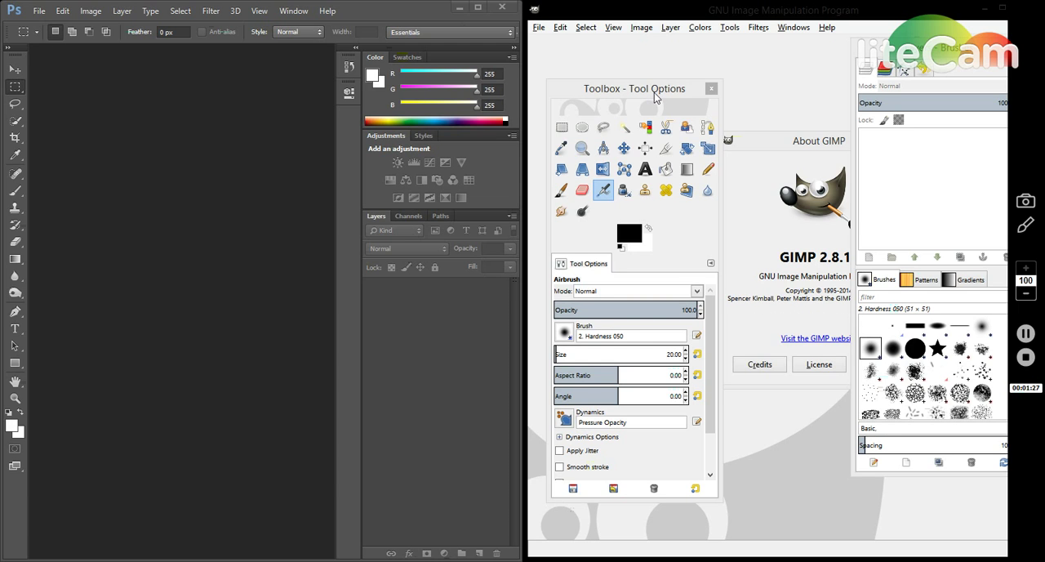
pyautogui.moveTo(666, 94)
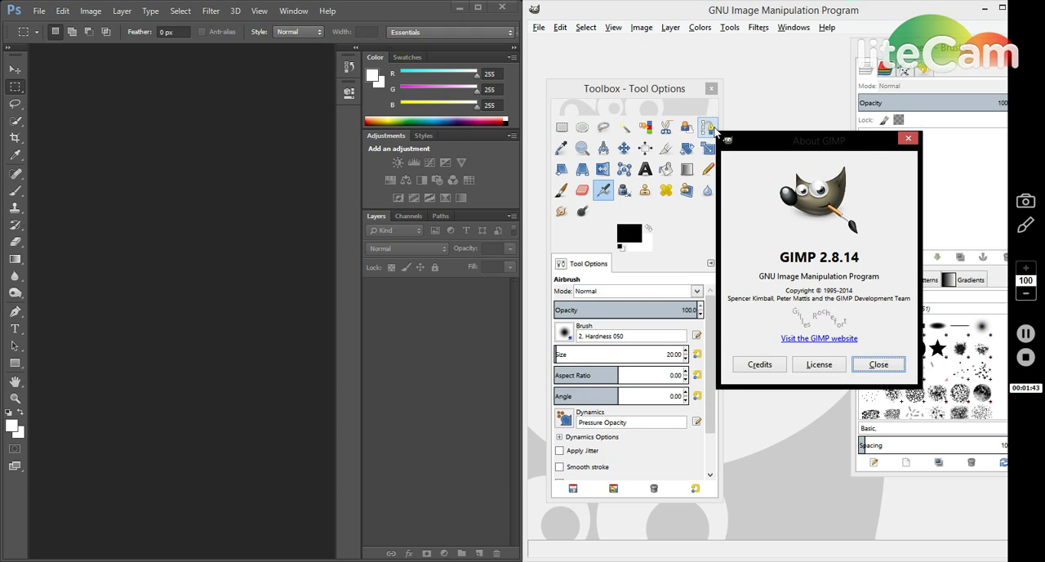
pyautogui.moveTo(688, 229)
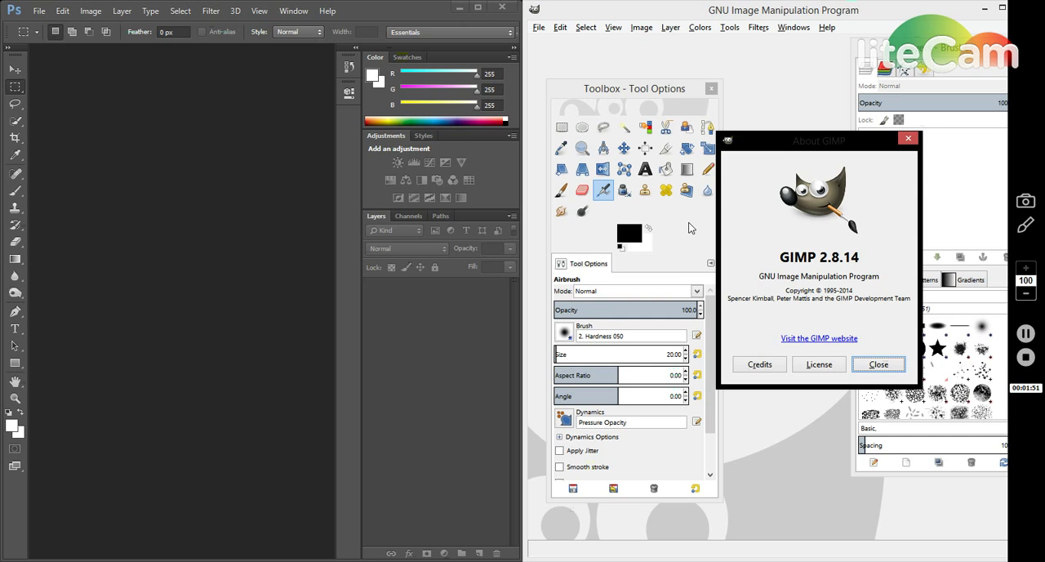
pyautogui.moveTo(878, 364)
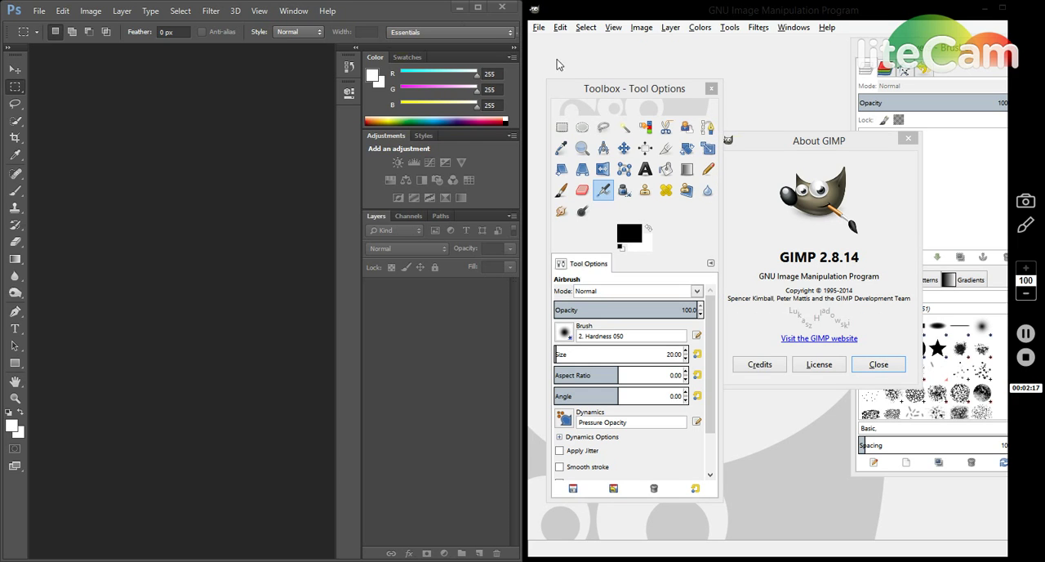
pyautogui.moveTo(672, 113)
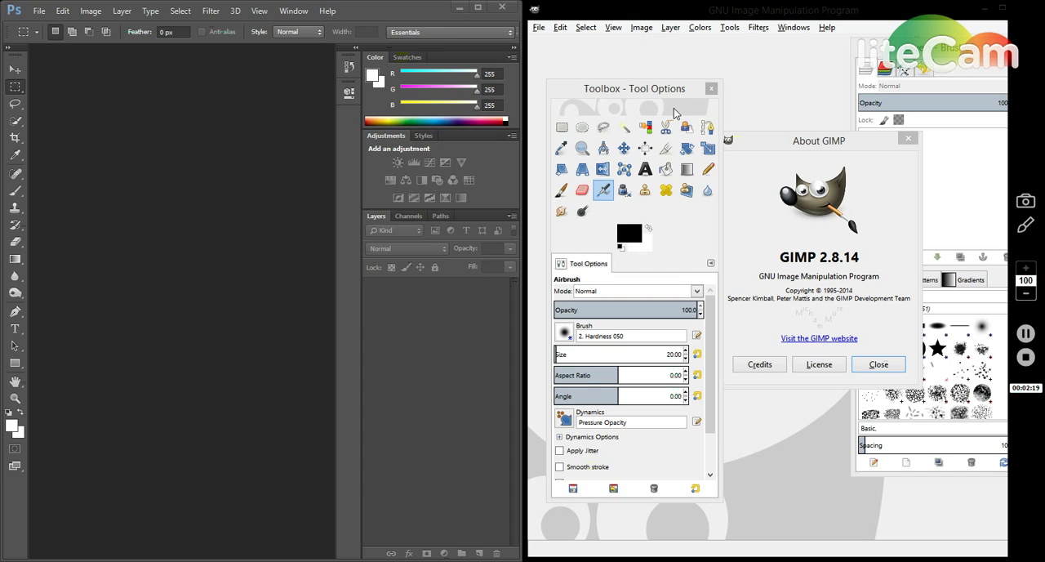
pyautogui.moveTo(301, 242)
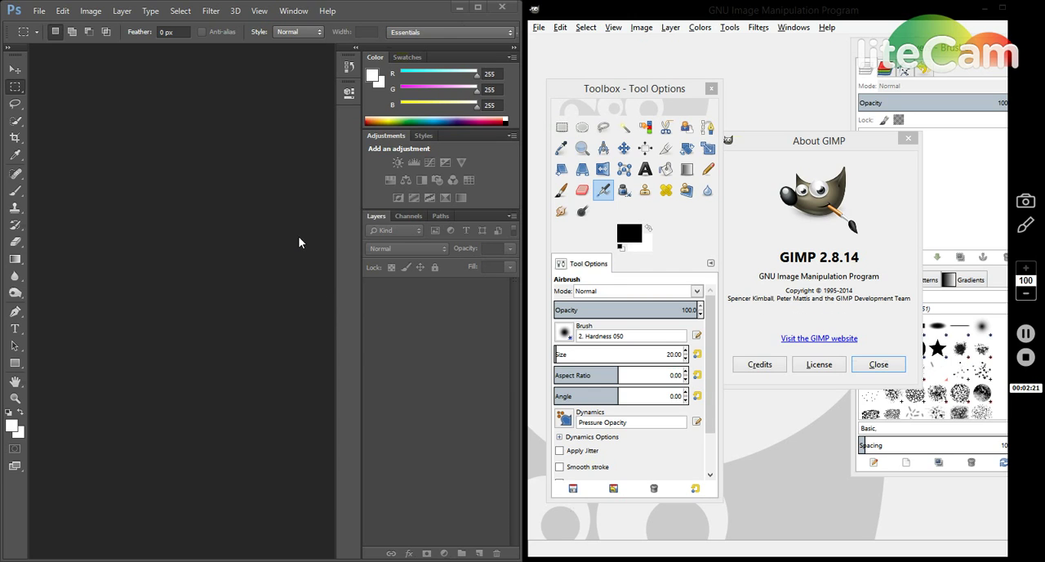
pyautogui.moveTo(662, 88)
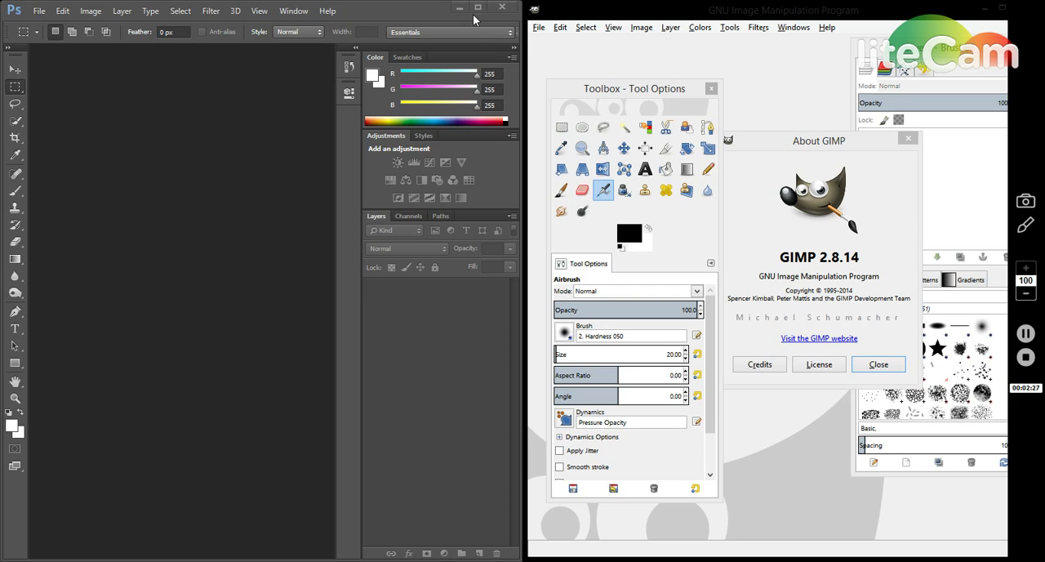
pyautogui.moveTo(478, 6)
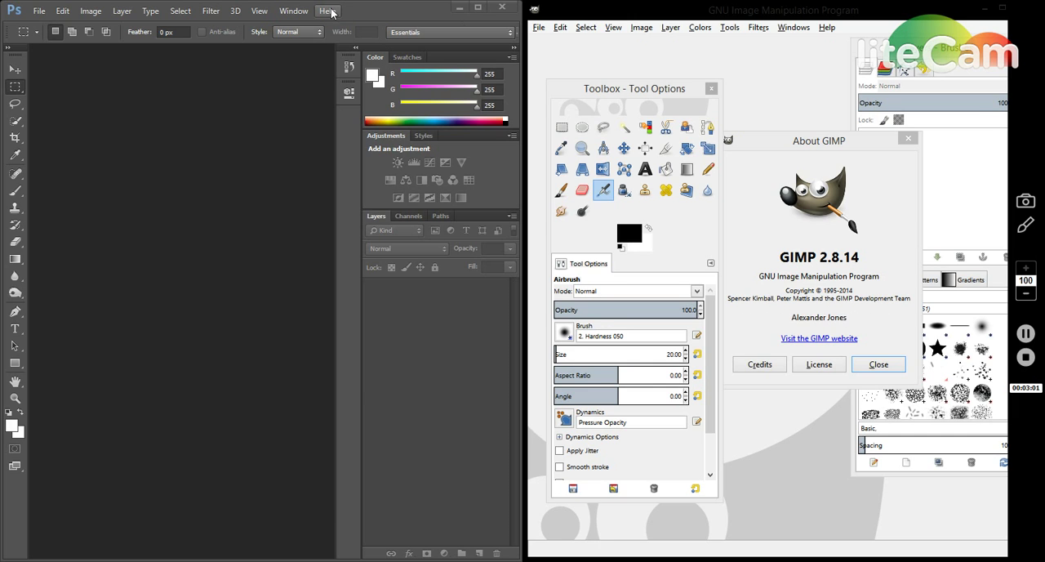
pyautogui.moveTo(446, 331)
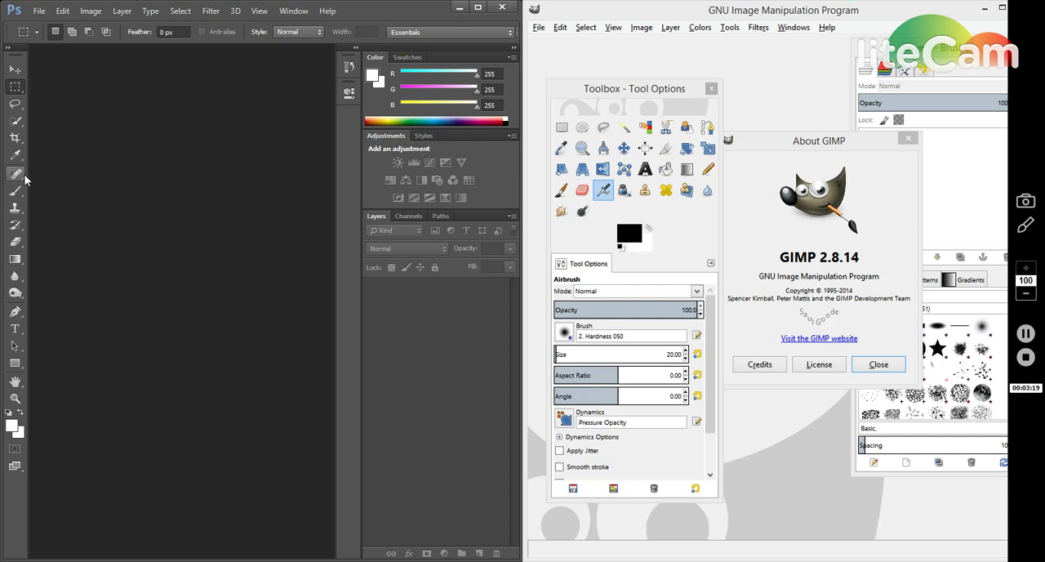
pyautogui.moveTo(217, 64)
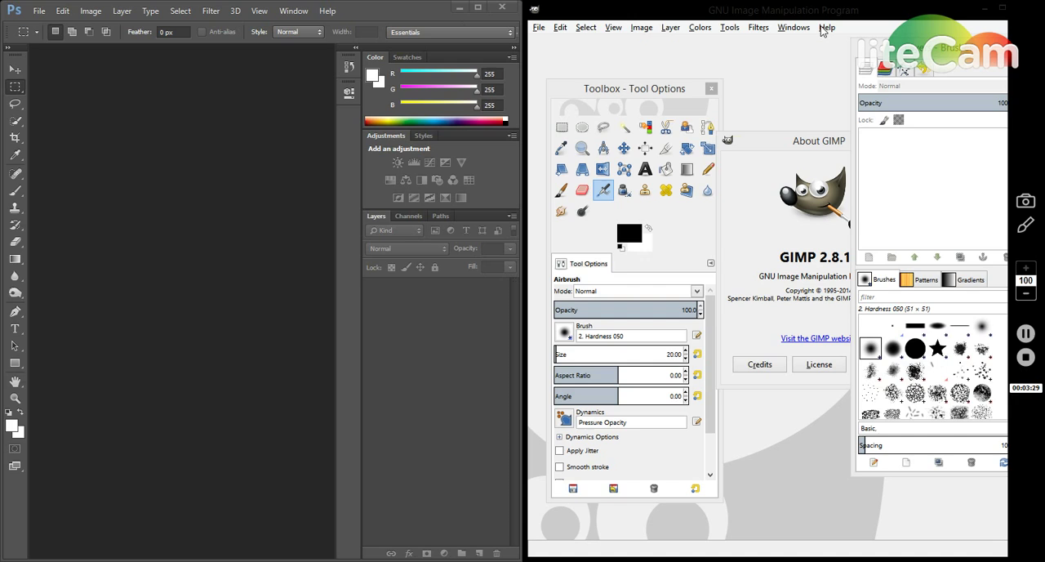
pyautogui.moveTo(539, 28)
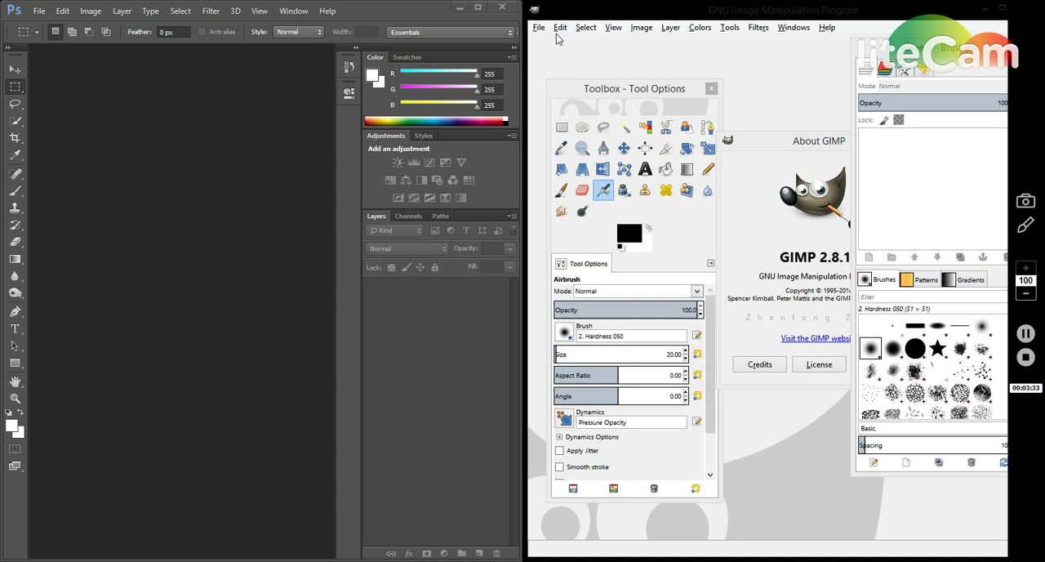
pyautogui.moveTo(644, 56)
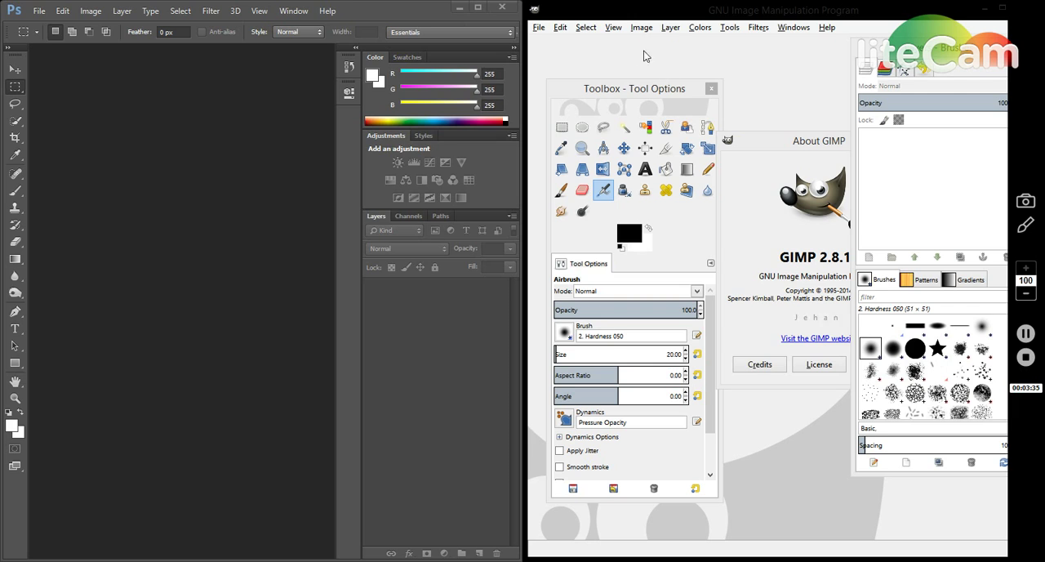
pyautogui.moveTo(677, 98)
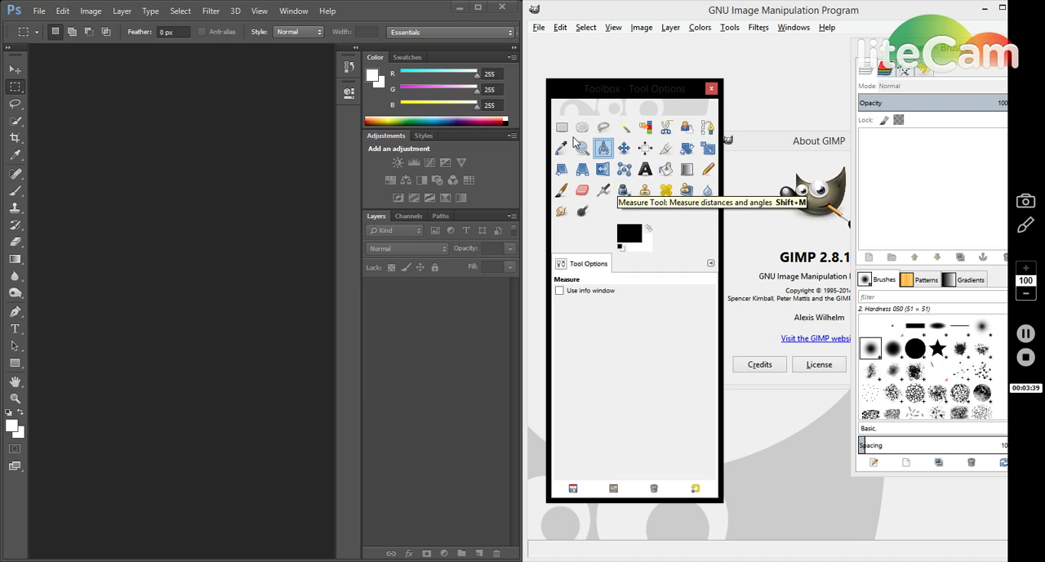
pyautogui.moveTo(608, 178)
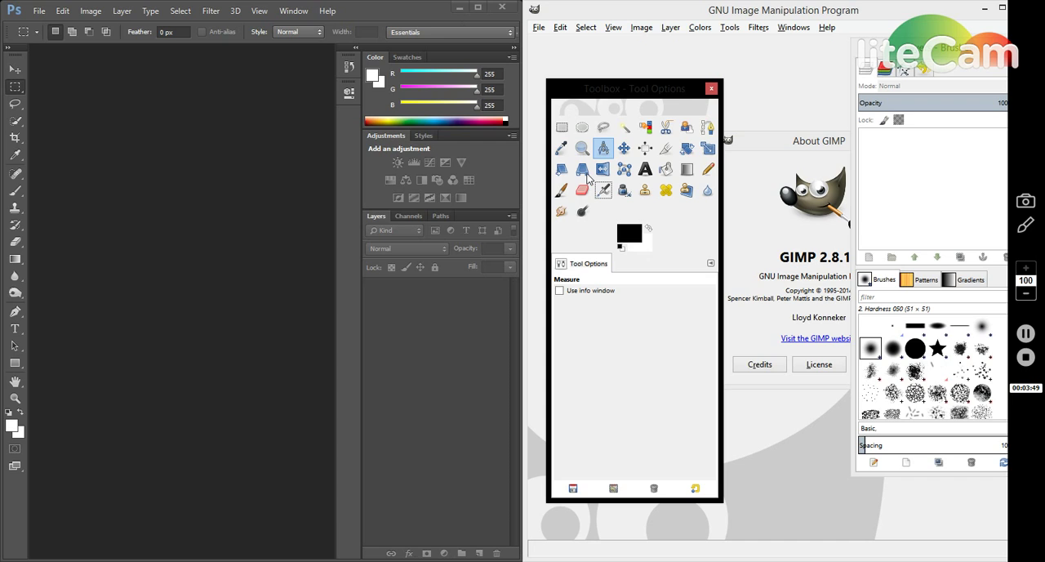
pyautogui.moveTo(685, 196)
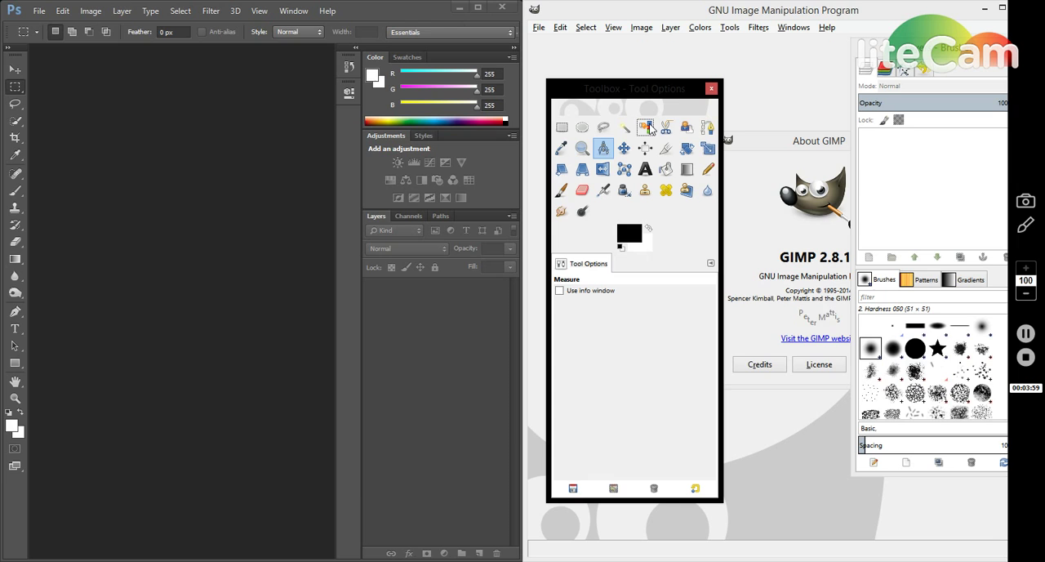
pyautogui.moveTo(635, 114)
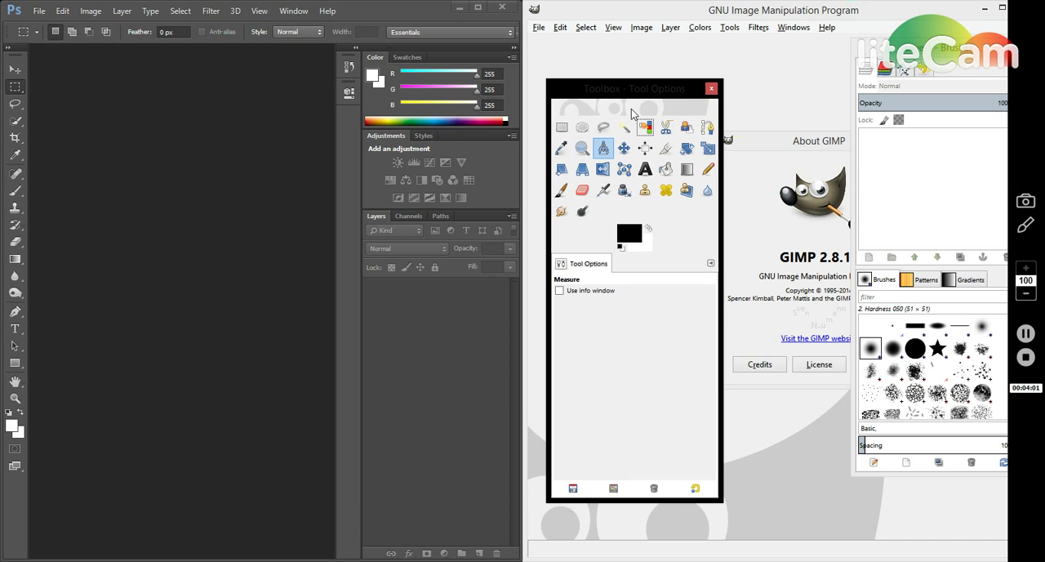
# - Move the Toolbox - Tool Options window to the left of the About GIMP dialog
pyautogui.moveTo(629, 88); pyautogui.dragTo(622, 75)
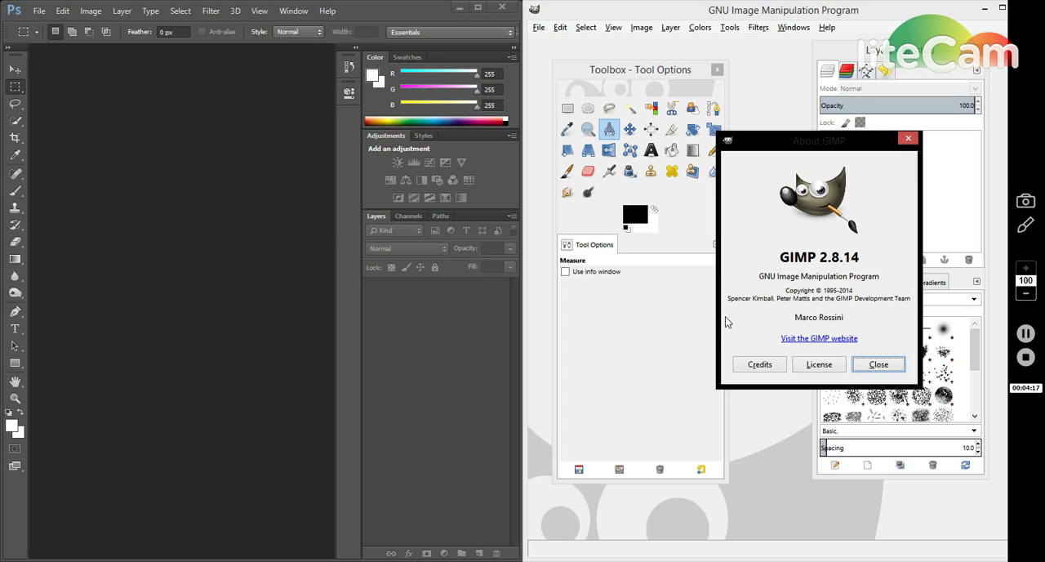
pyautogui.moveTo(601, 354)
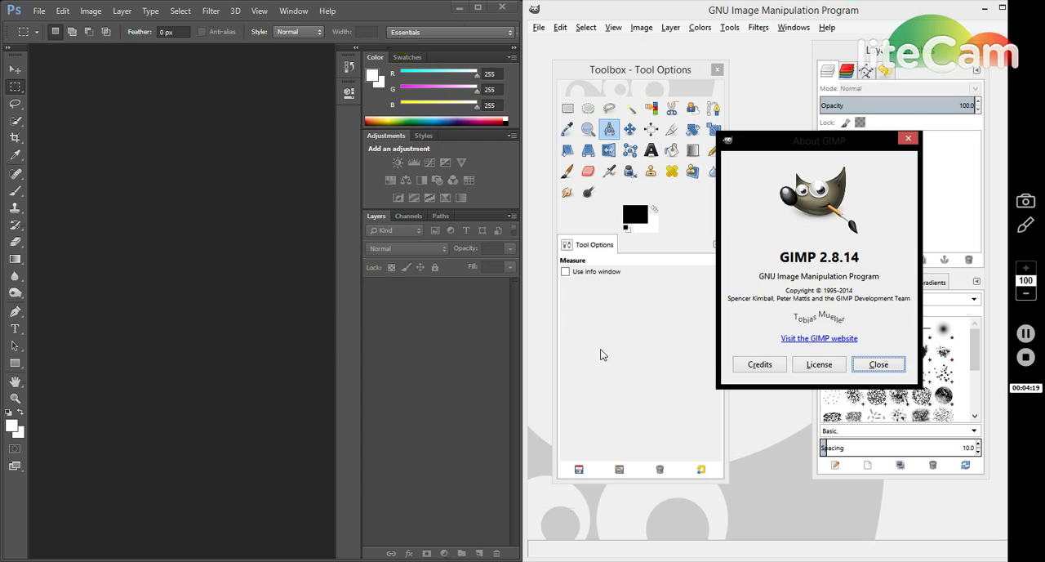
pyautogui.moveTo(460, 343)
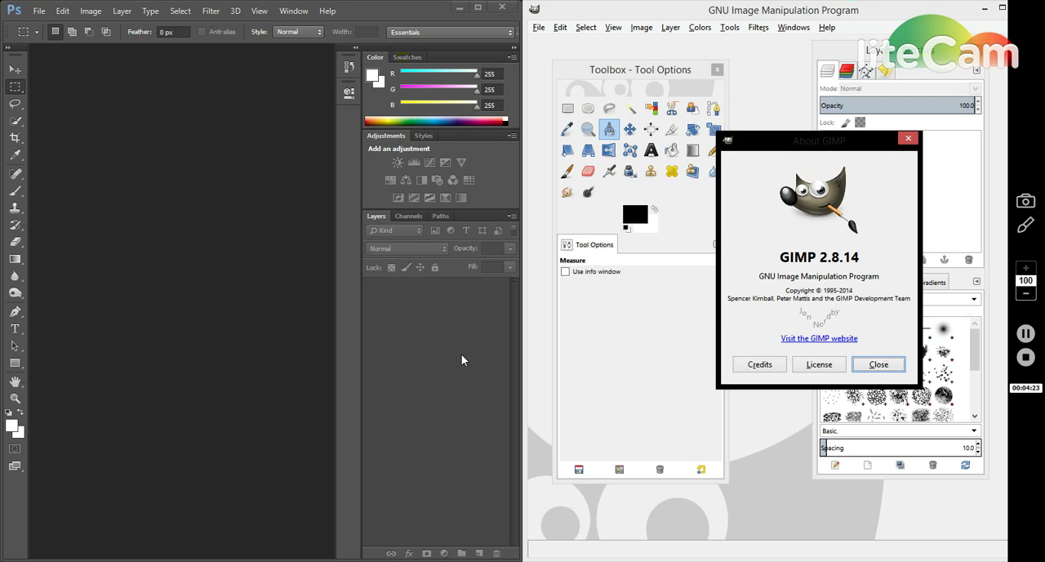
pyautogui.moveTo(607, 343)
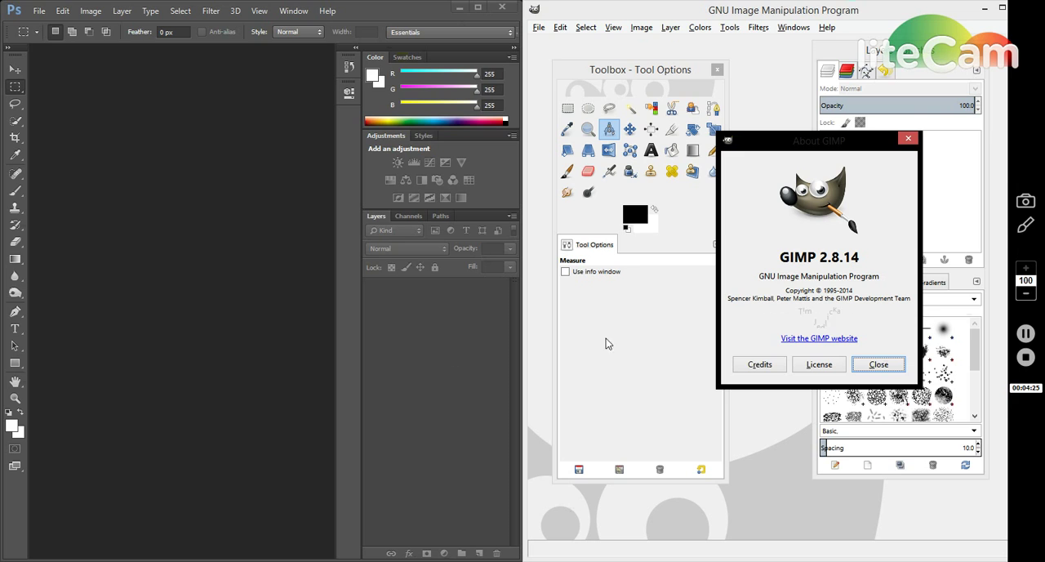
pyautogui.moveTo(878, 364)
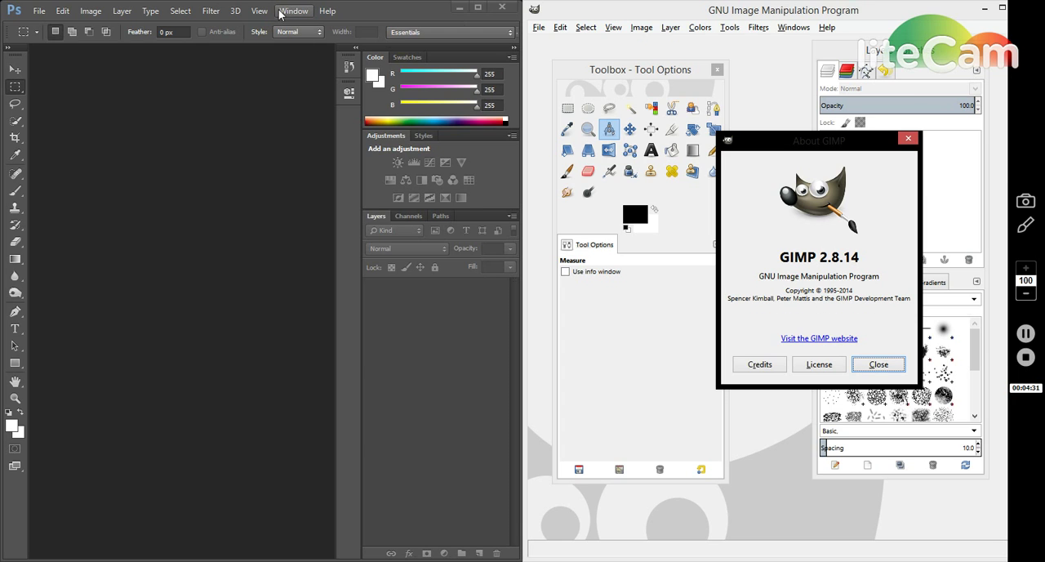
pyautogui.moveTo(259, 10)
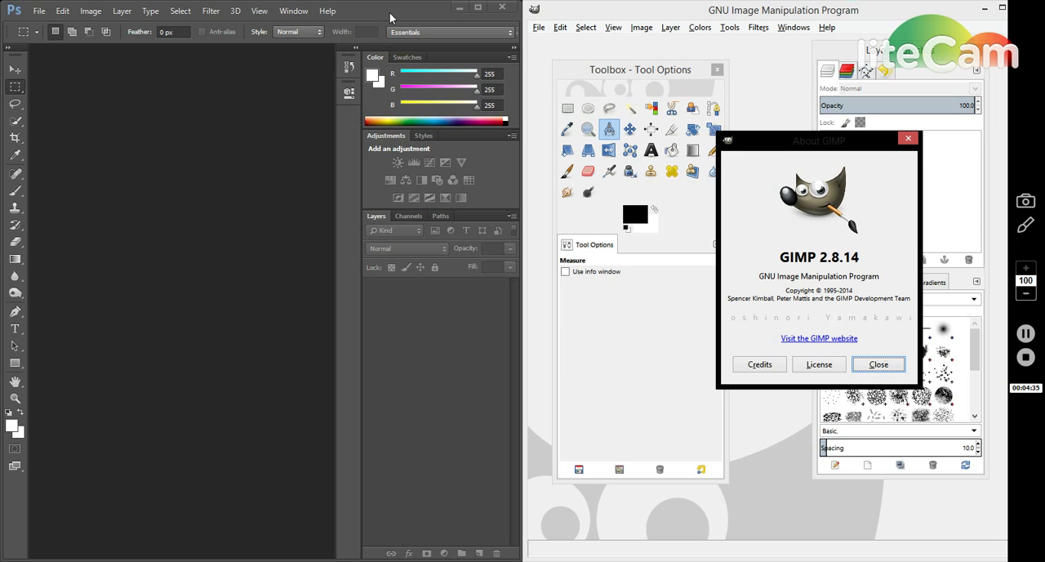
pyautogui.moveTo(712, 171)
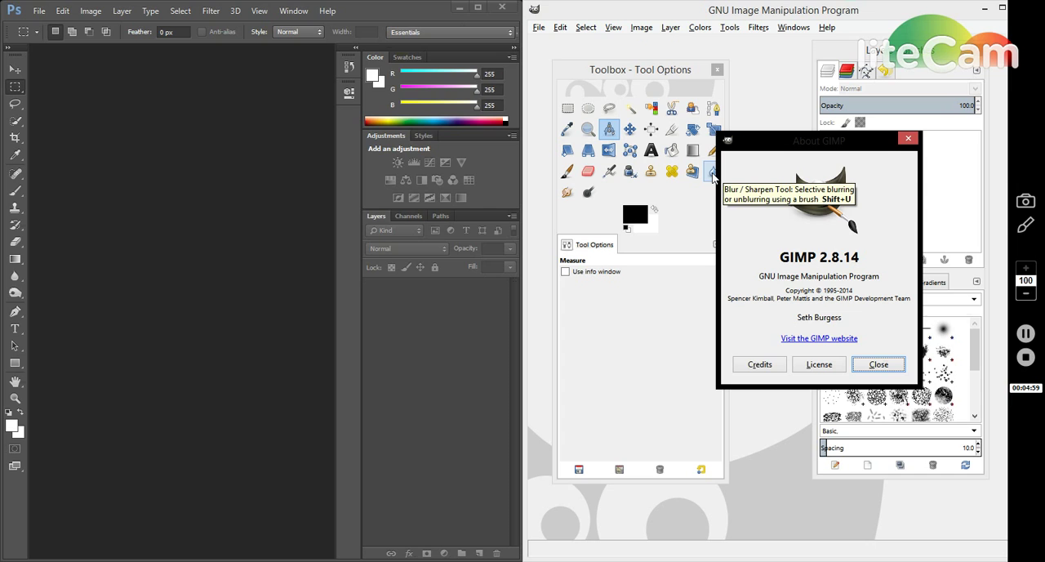
pyautogui.moveTo(537, 340)
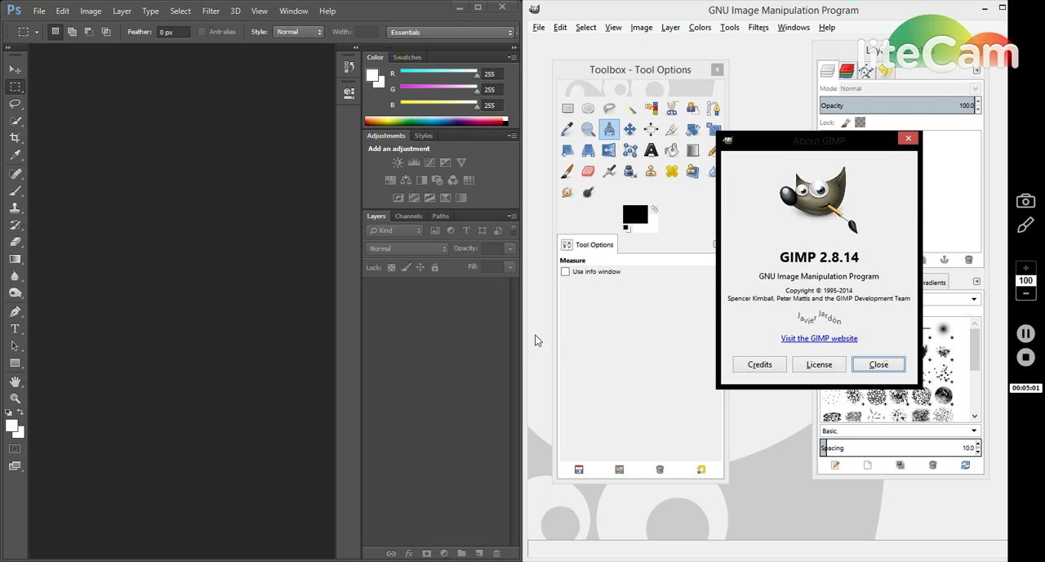
pyautogui.moveTo(437, 391)
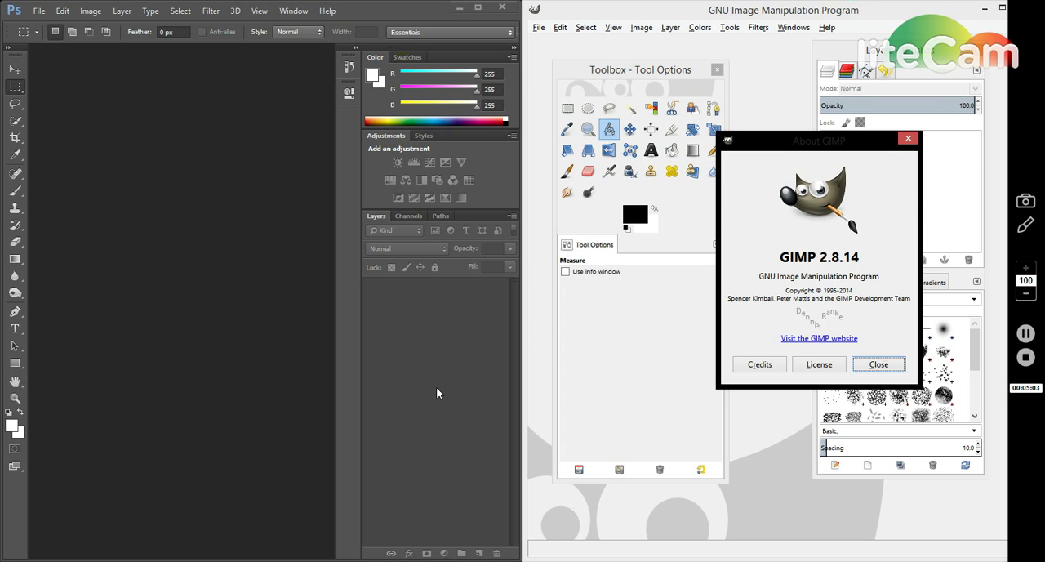
pyautogui.moveTo(750, 320)
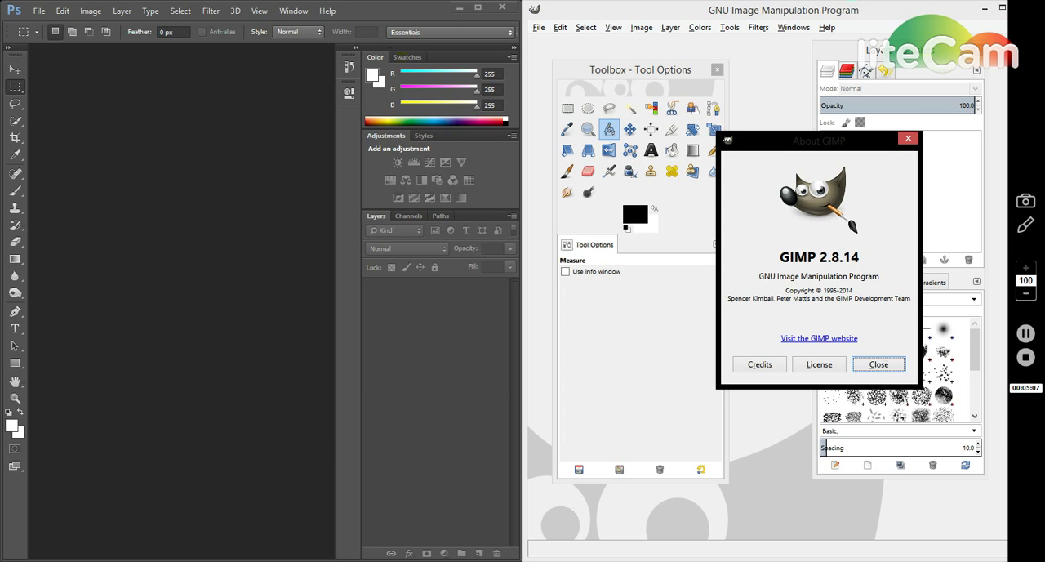
pyautogui.moveTo(310, 537)
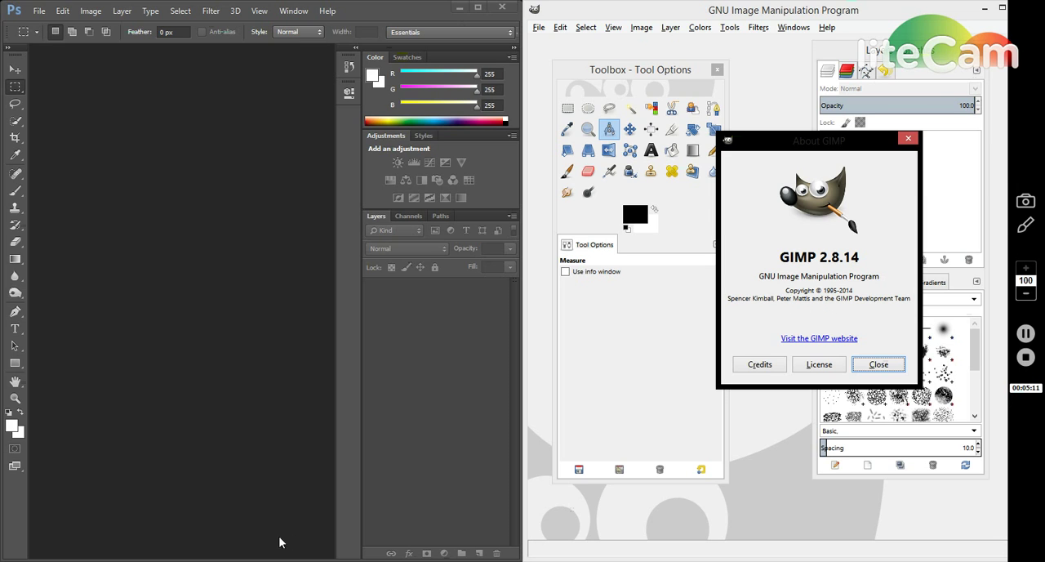
pyautogui.moveTo(770, 235)
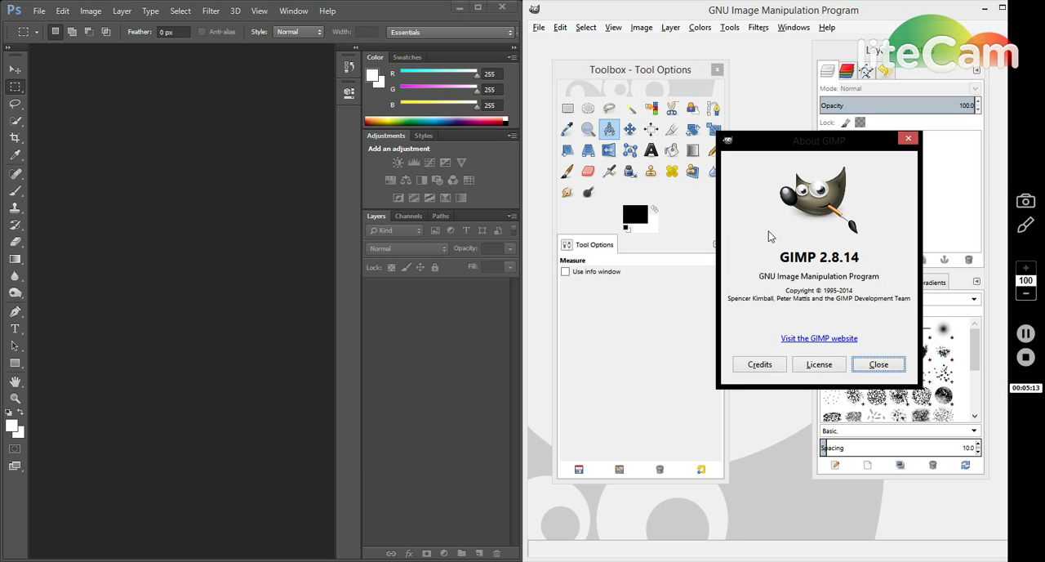
pyautogui.moveTo(738, 248)
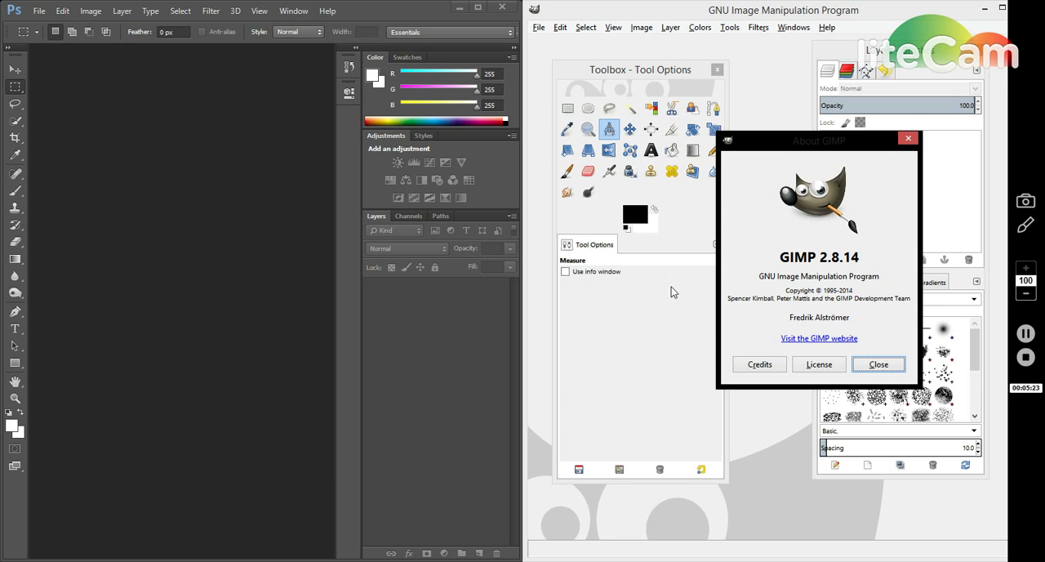
pyautogui.moveTo(657, 227)
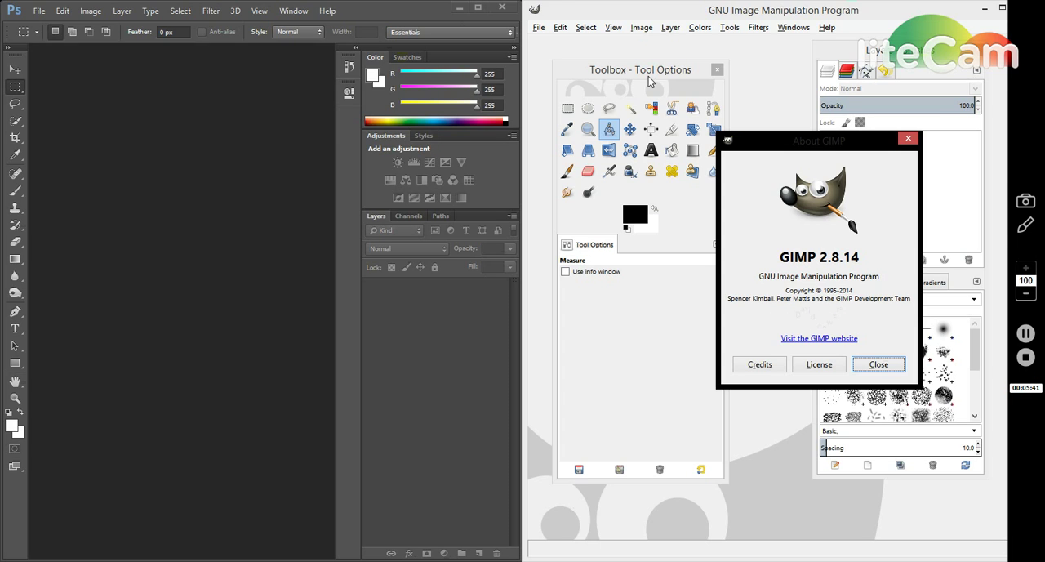
pyautogui.moveTo(807, 148)
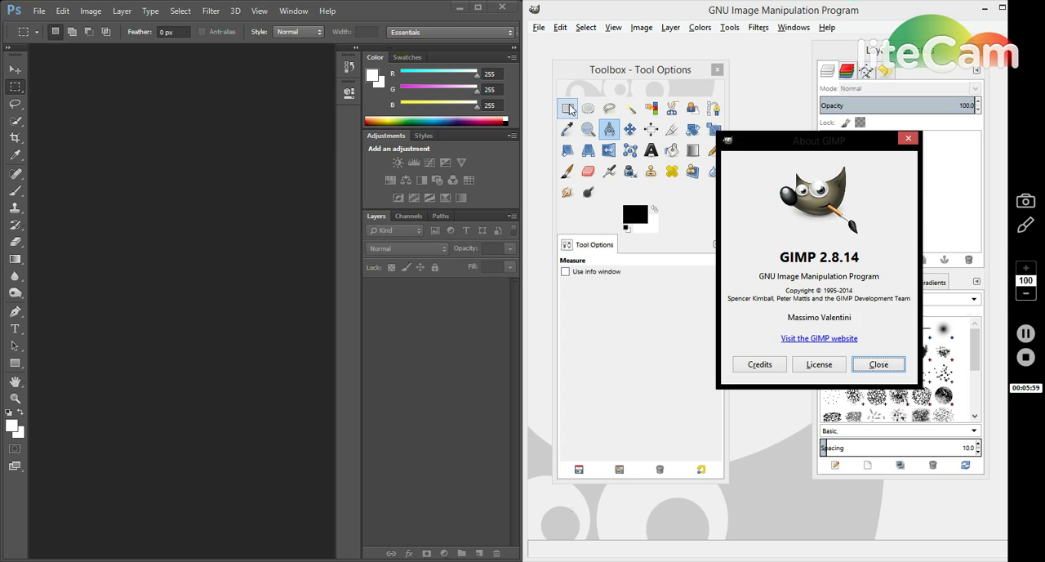
pyautogui.moveTo(631, 131)
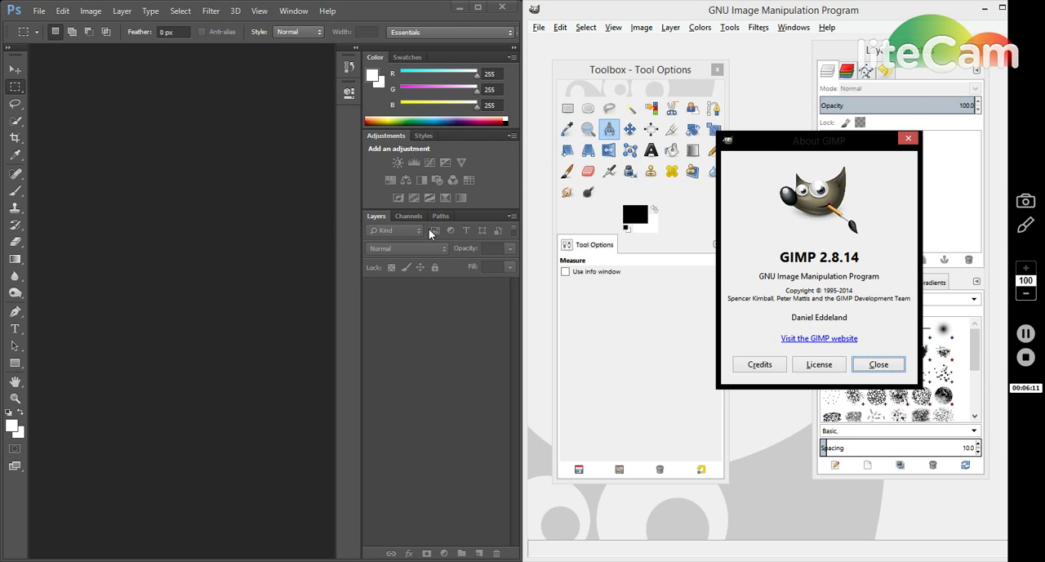
pyautogui.moveTo(522, 320)
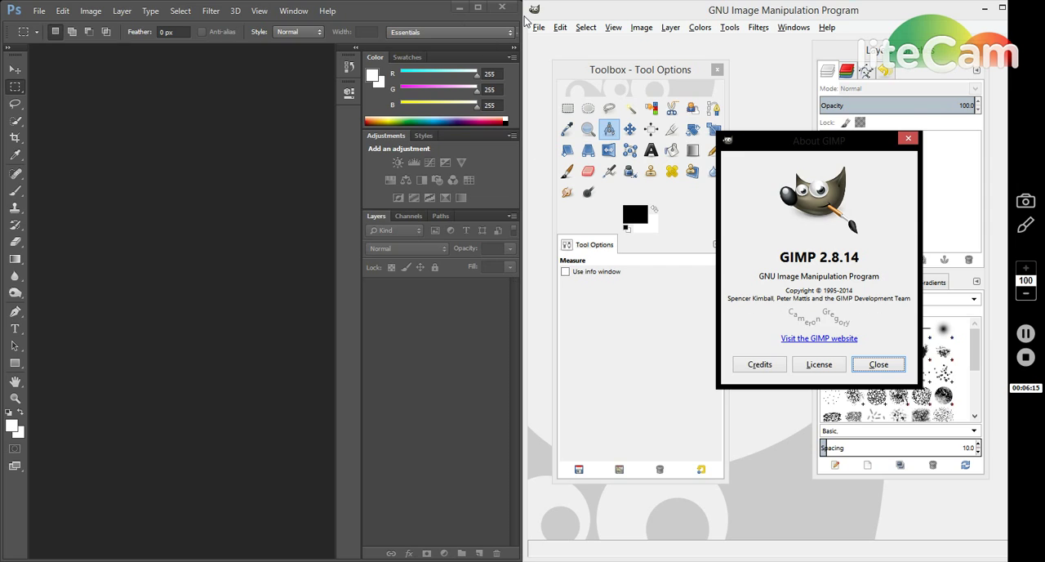
pyautogui.moveTo(604, 317)
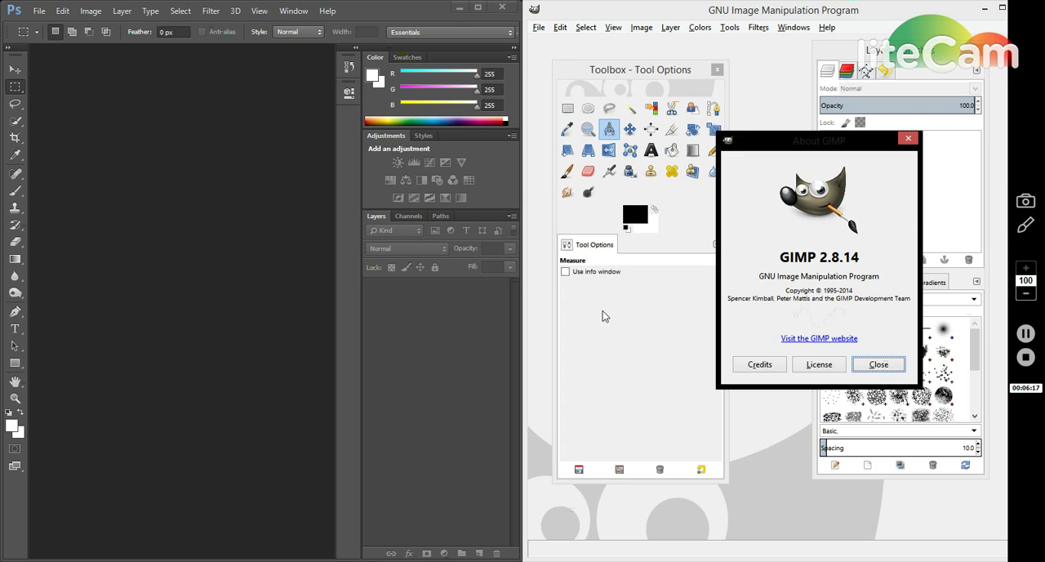
pyautogui.moveTo(584, 235)
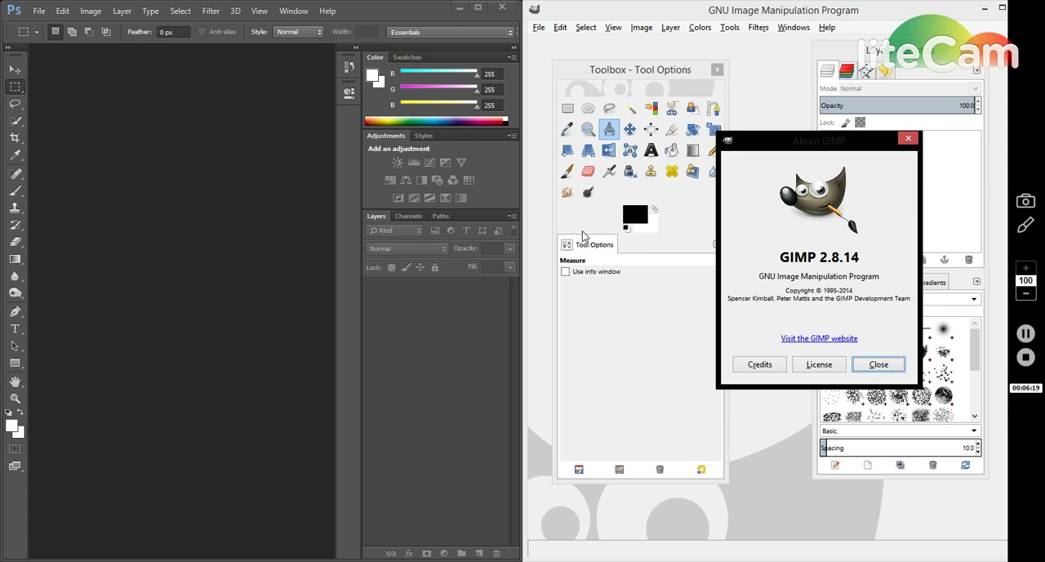
pyautogui.moveTo(547, 72)
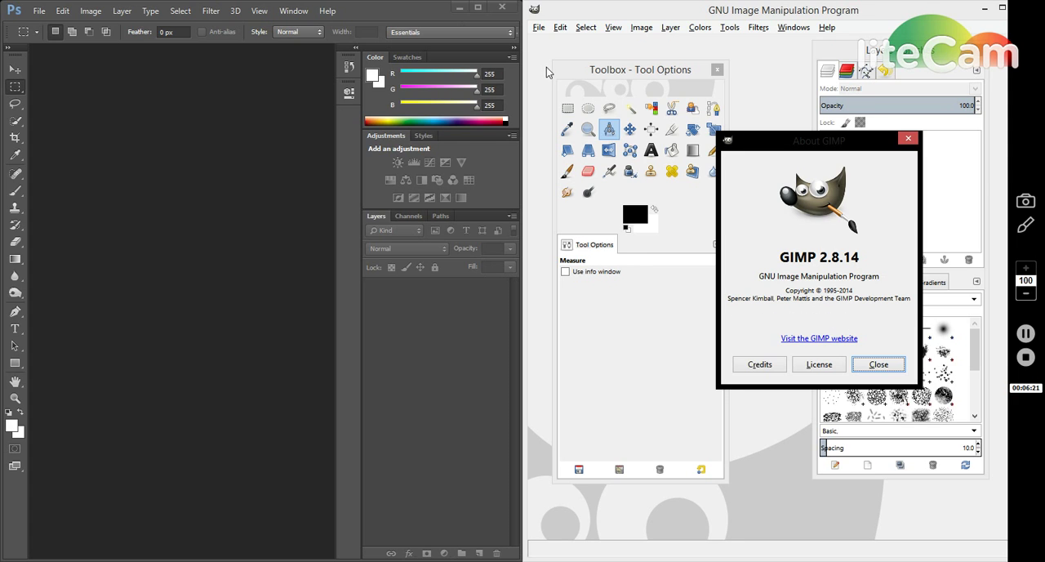
pyautogui.moveTo(773, 206)
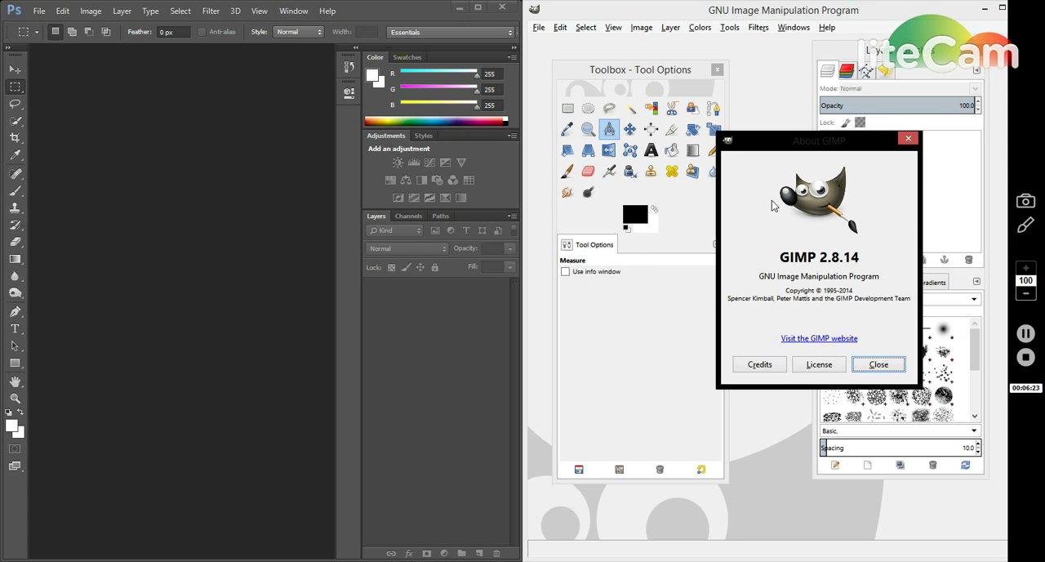
pyautogui.moveTo(415, 455)
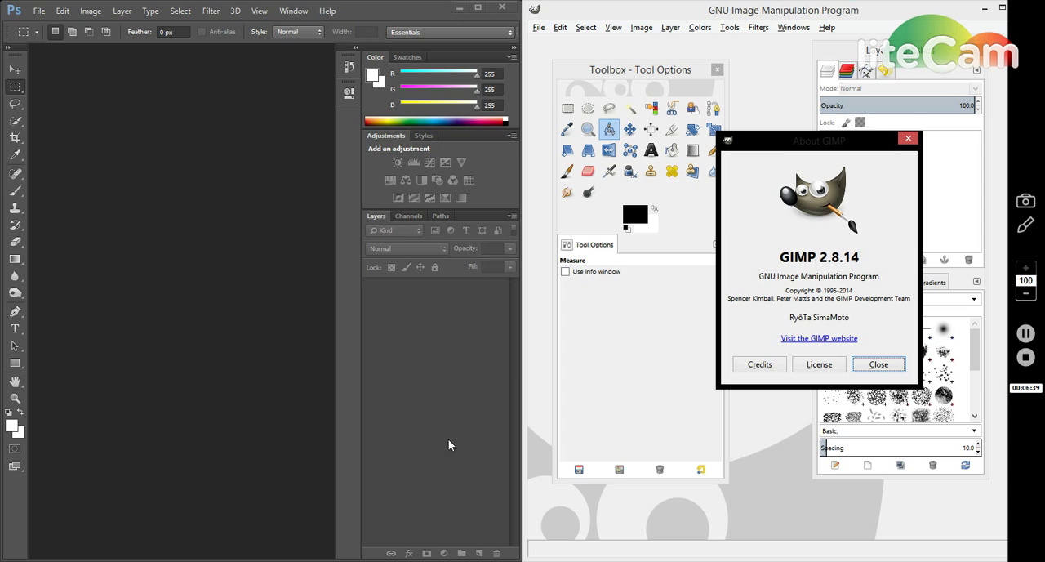
pyautogui.moveTo(576, 317)
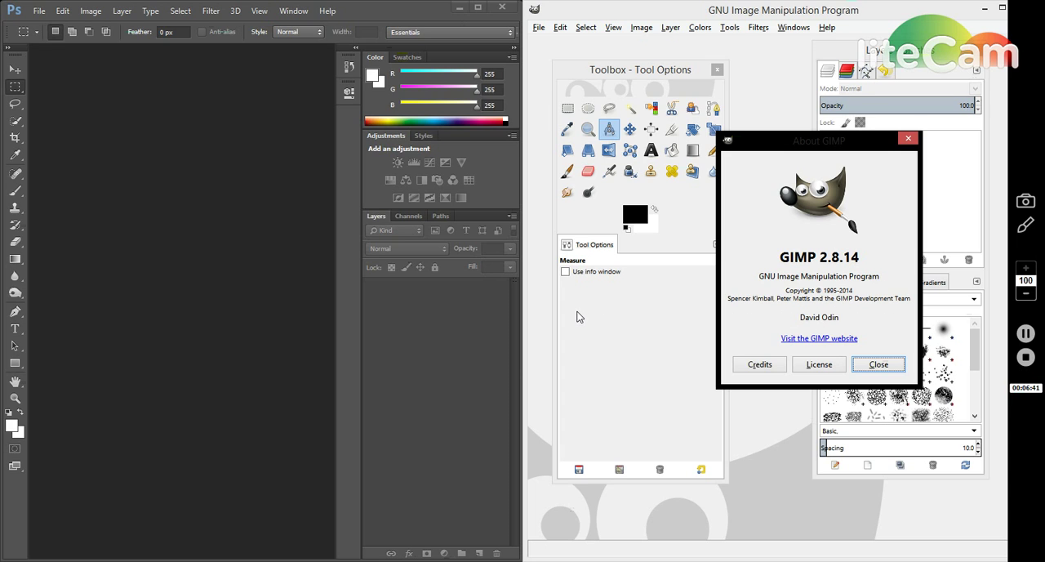